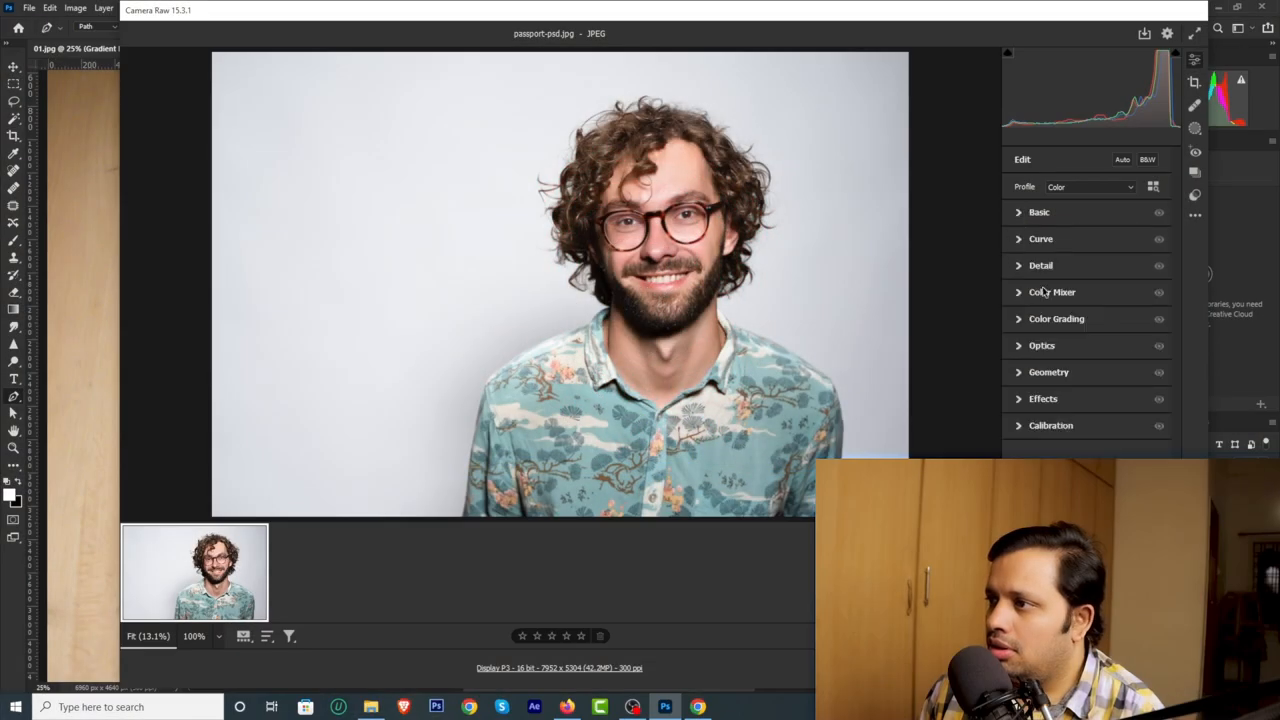
# Step: Open passport-psd.jpg from Camera Raw into Photoshop
pyautogui.click(1041, 265)
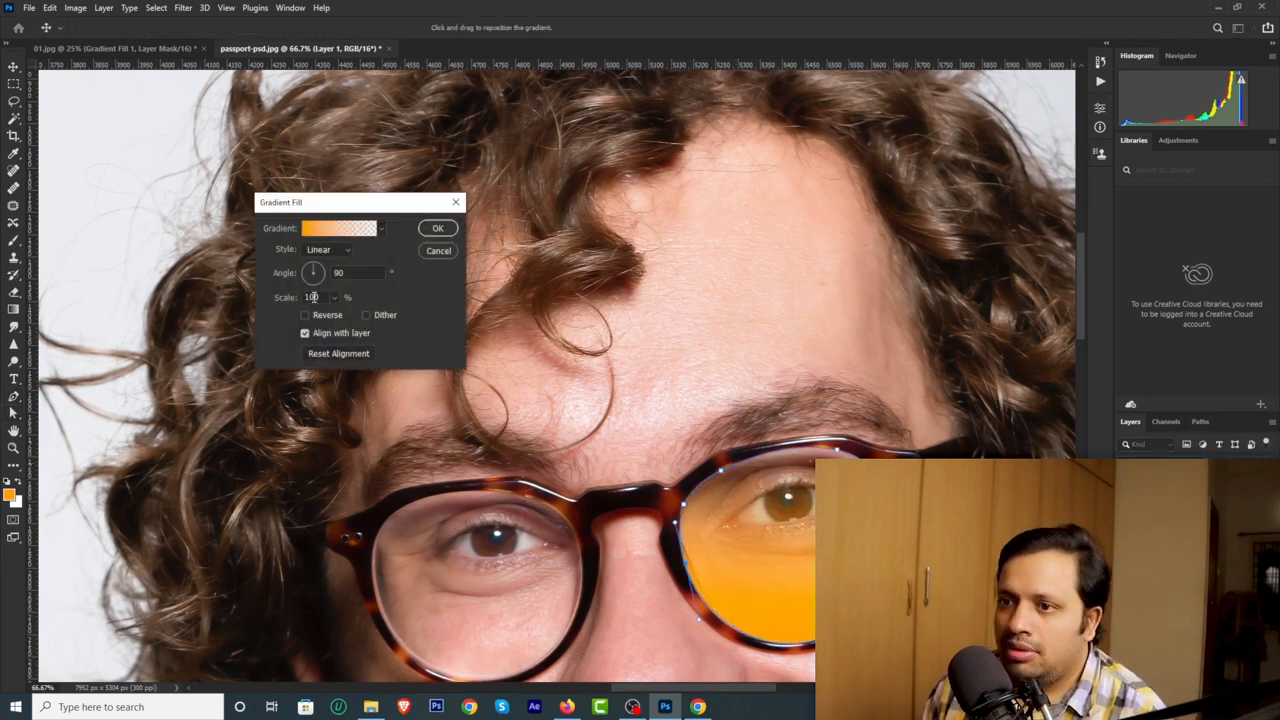
# Step: Reverse the lens gradient and scale it to 190%
pyautogui.click(306, 315)
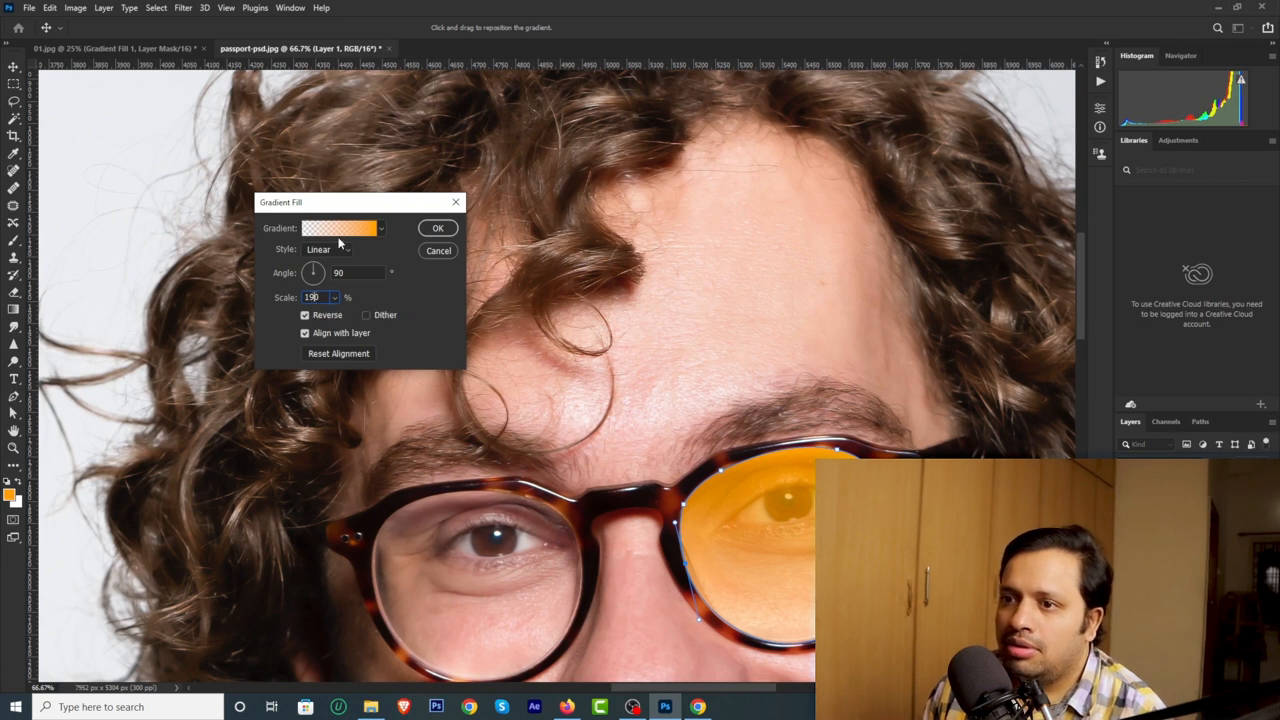
pyautogui.click(340, 228)
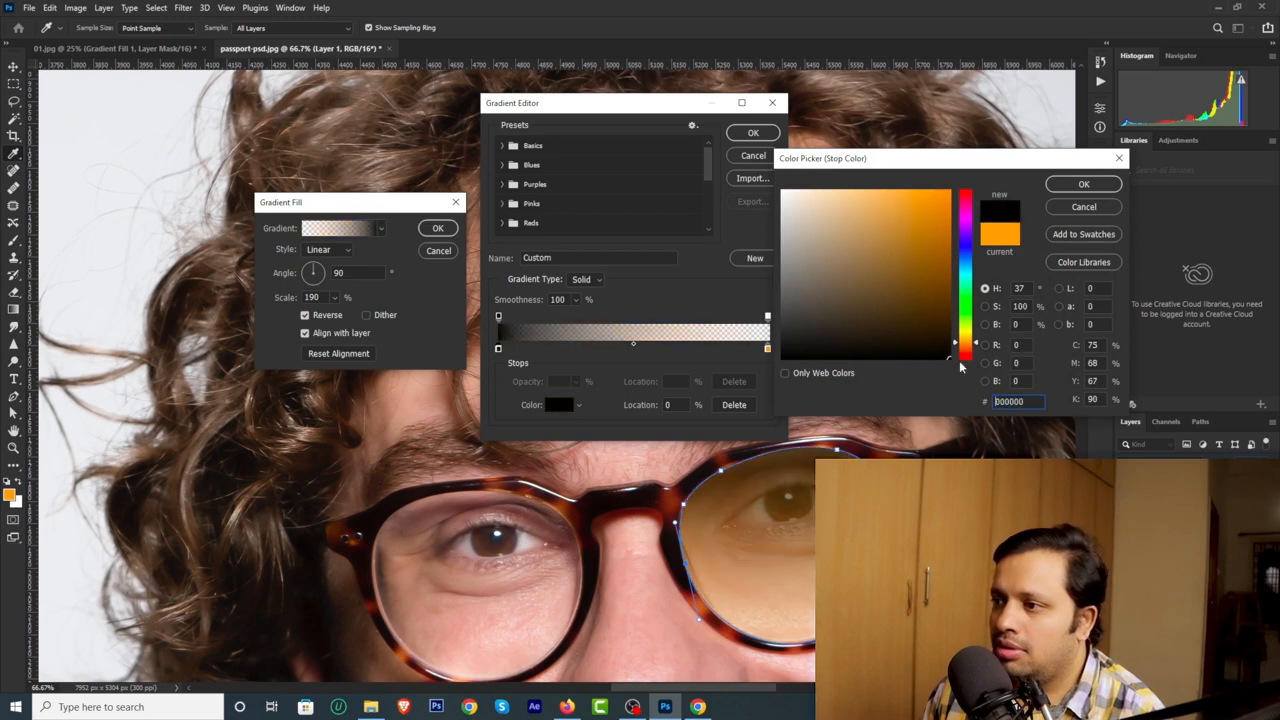
# Step: Make the gradient's end stop at 100% location orange
pyautogui.click(1083, 183)
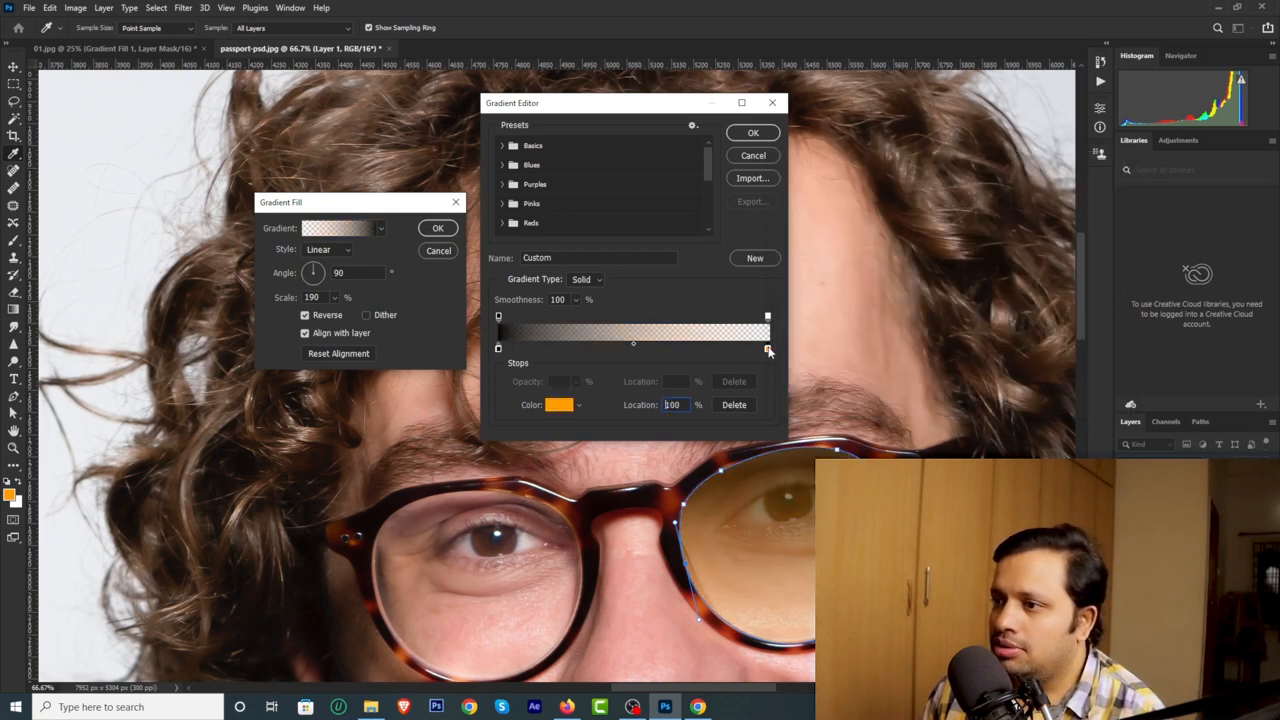
pyautogui.click(559, 405)
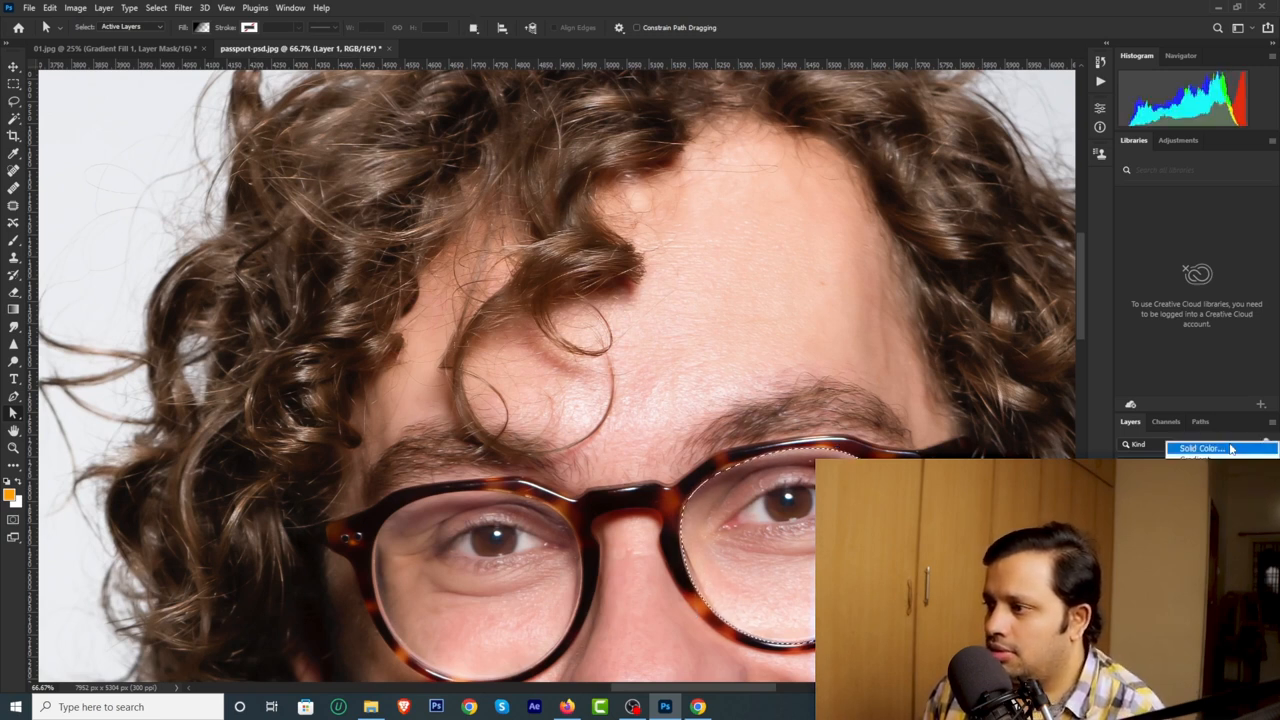
# Step: Add a Solid Color fill layer over the right lens and change its blend mode
pyautogui.click(1200, 448)
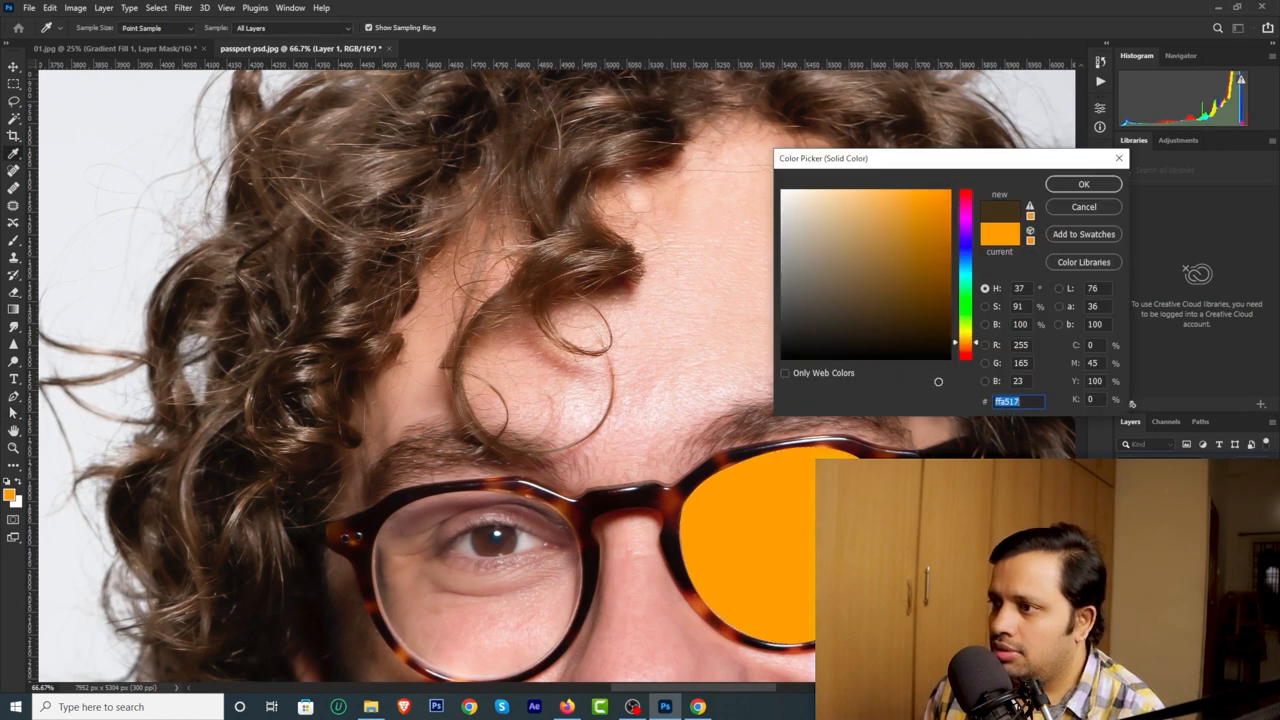
pyautogui.click(1083, 184)
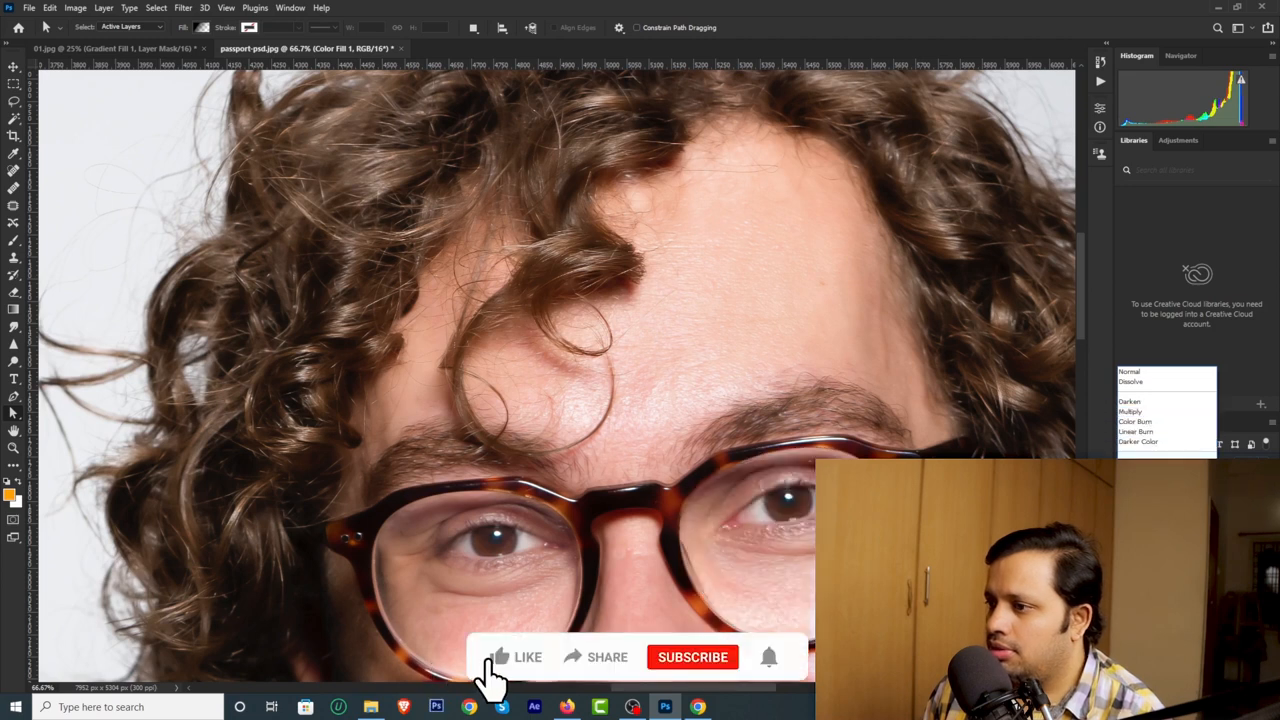
pyautogui.click(527, 657)
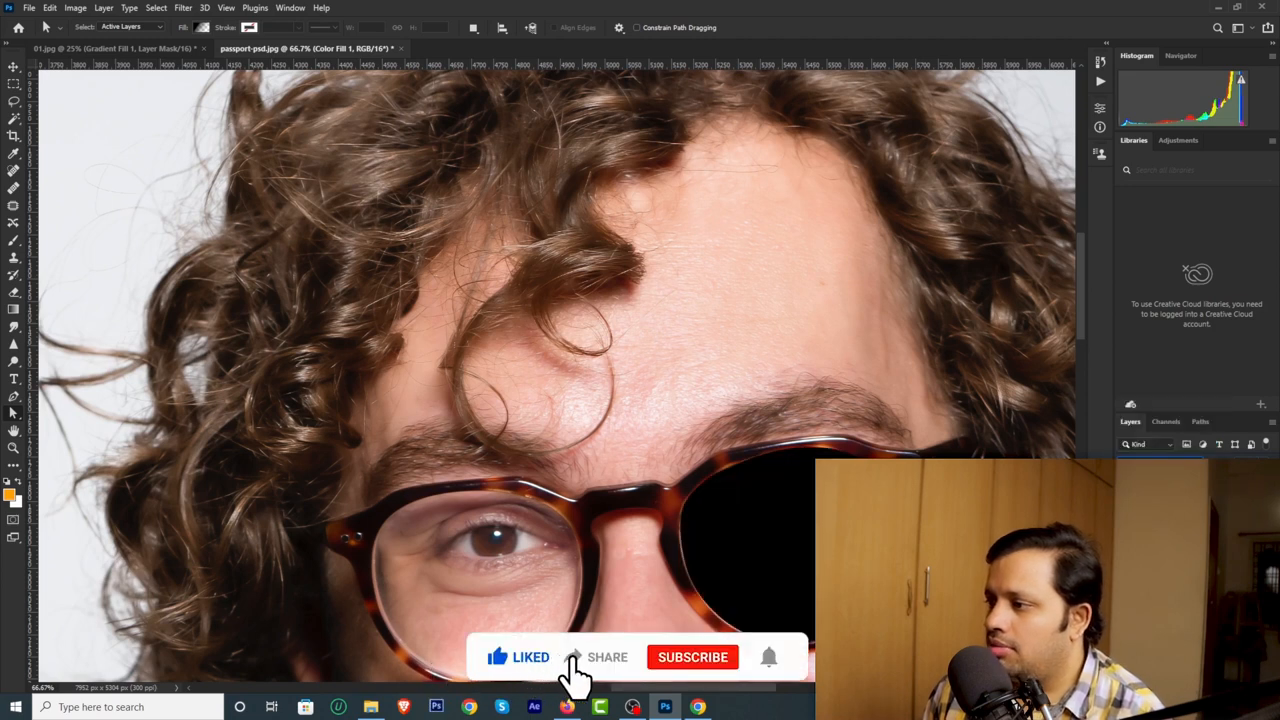
pyautogui.moveTo(650, 675)
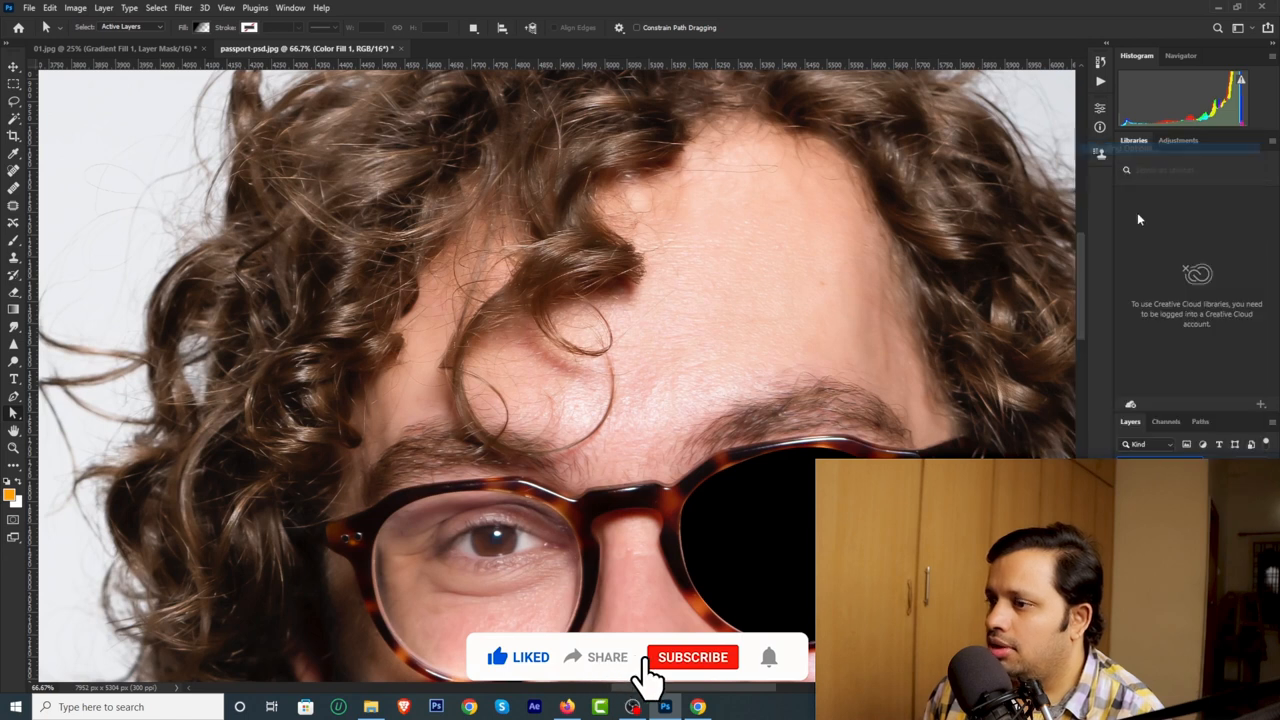
pyautogui.click(692, 657)
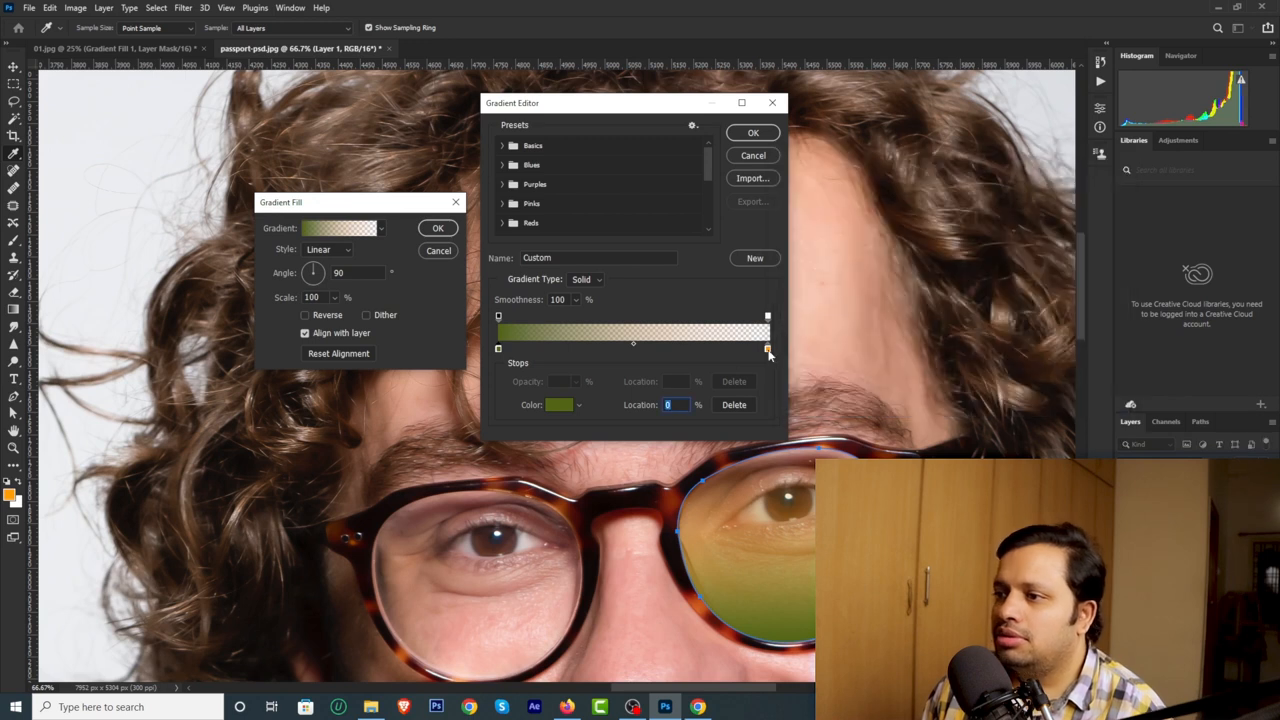
# Step: Recolour the gradient's right stop olive green, matching the first stop
pyautogui.click(559, 404)
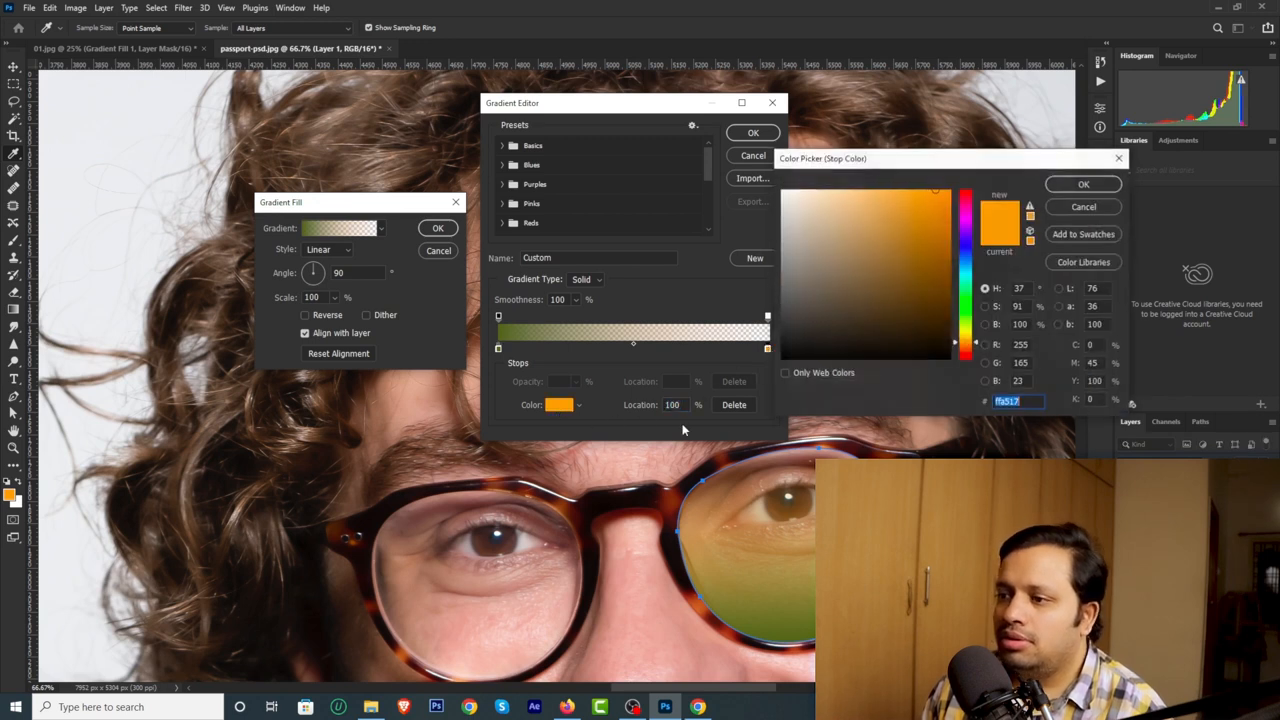
pyautogui.click(896, 293)
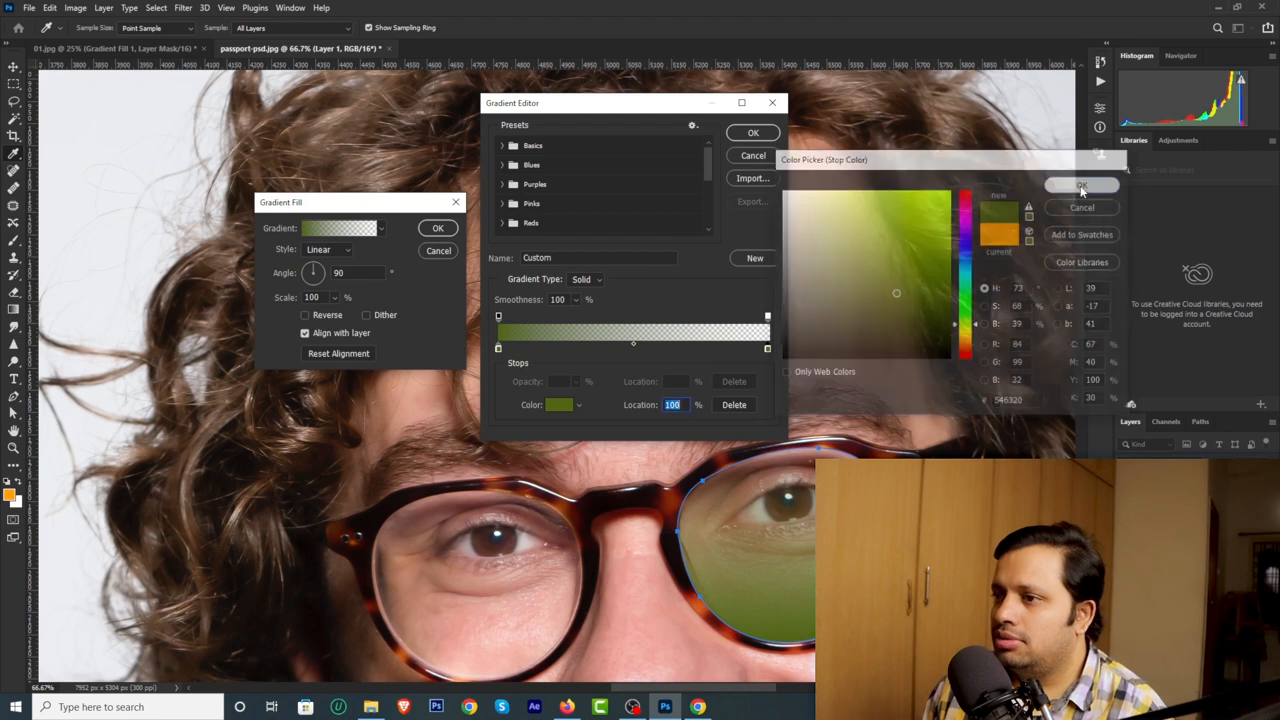
pyautogui.click(1081, 185)
pyautogui.write('140')
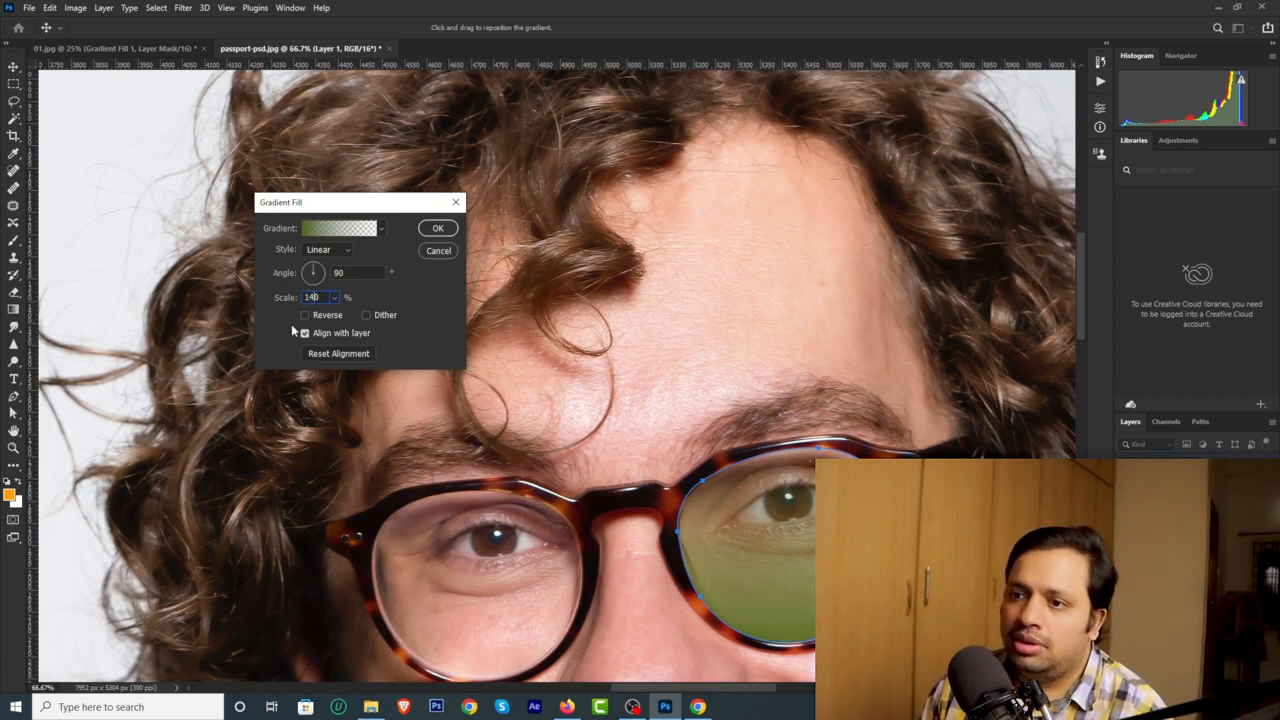
# Step: Reverse the green lens gradient at 140% scale and commit the fill
pyautogui.click(306, 315)
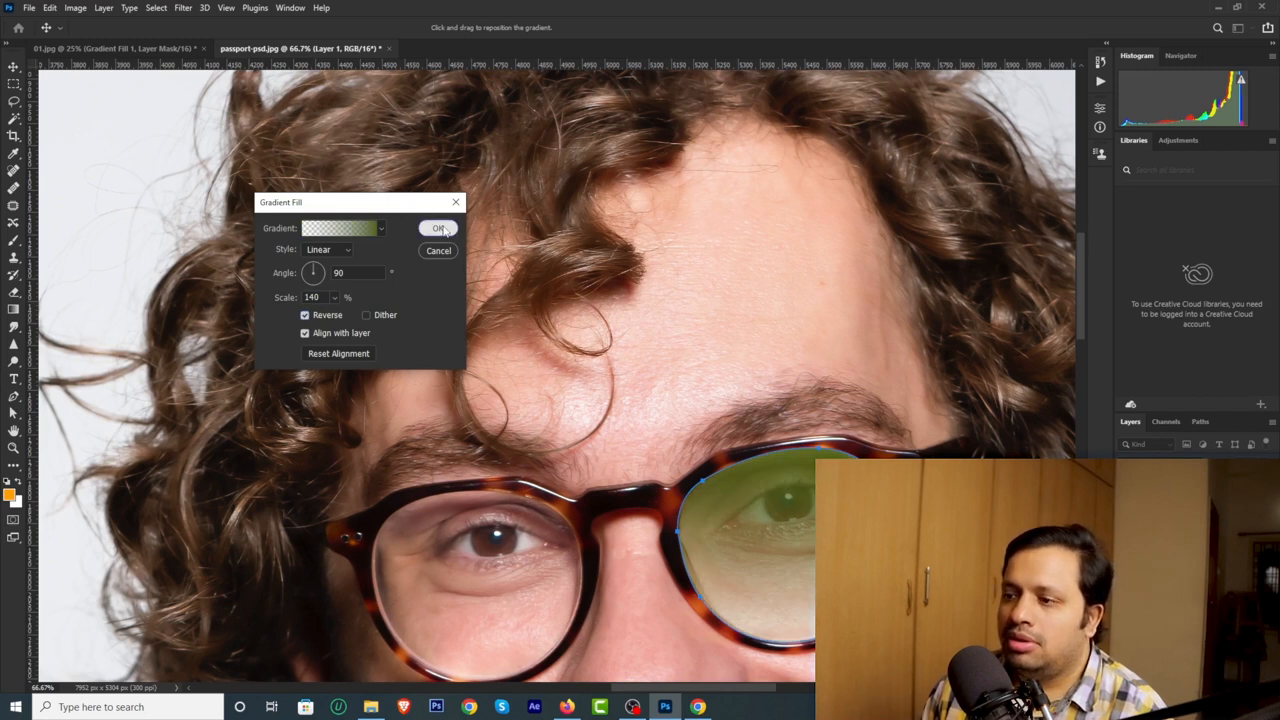
pyautogui.click(438, 228)
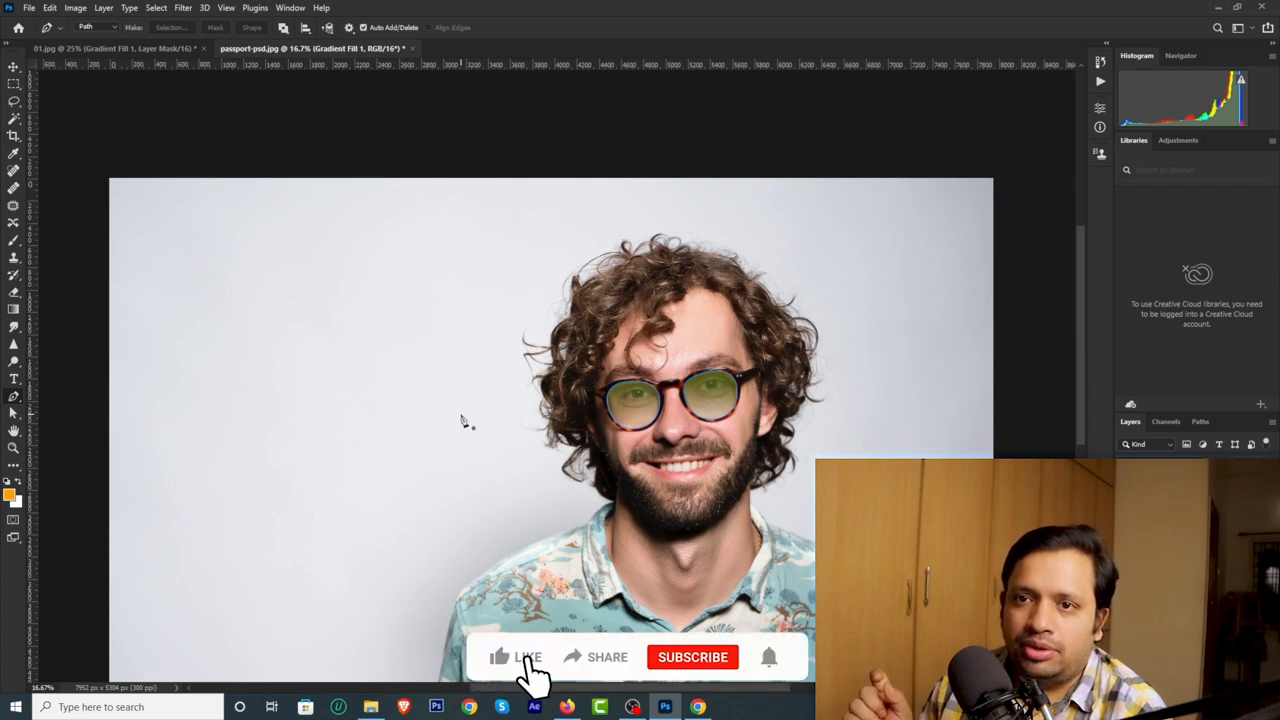
# Step: Apply the green gradient fill to the left lens and show the whole portrait
pyautogui.click(527, 657)
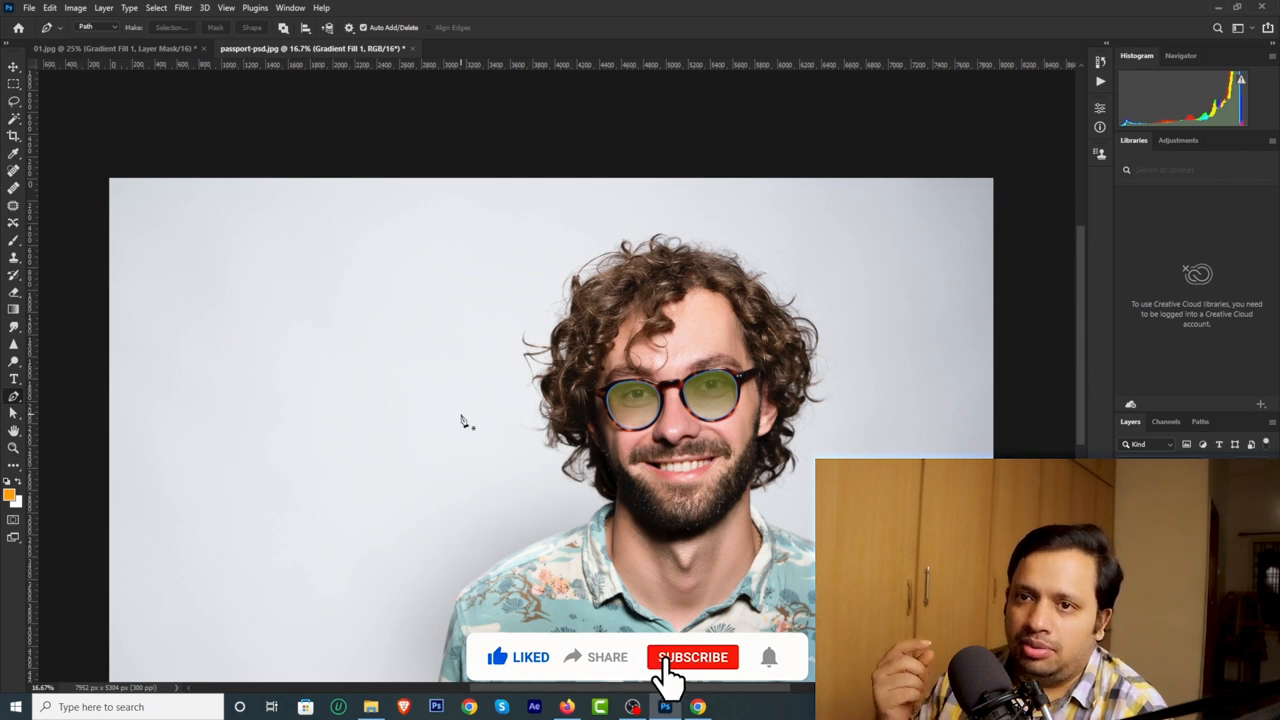
pyautogui.click(692, 657)
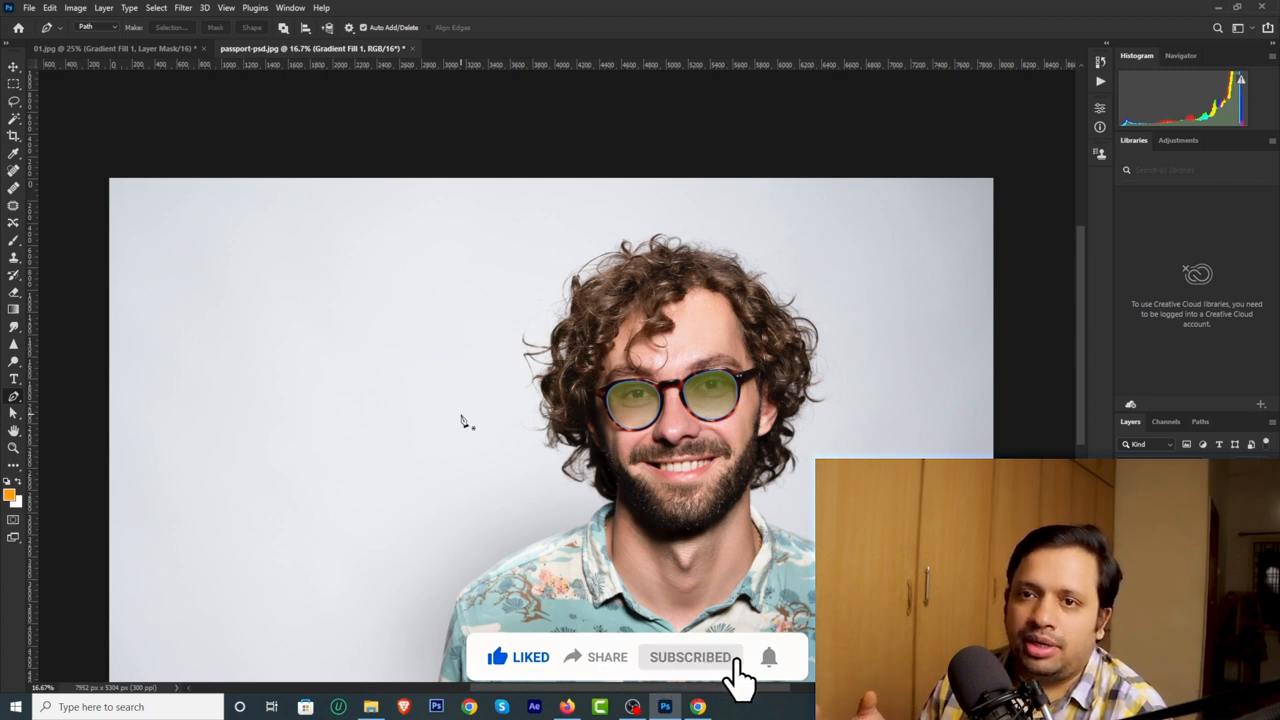